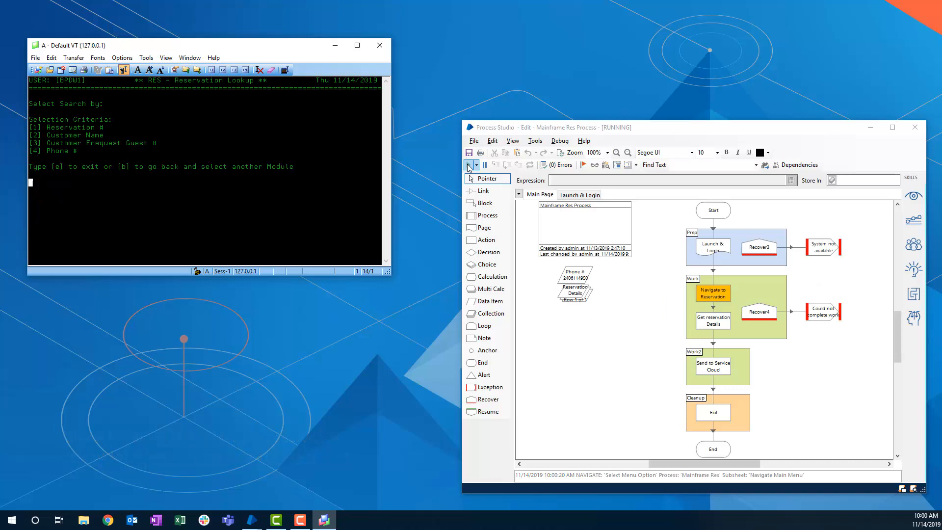
text(4)
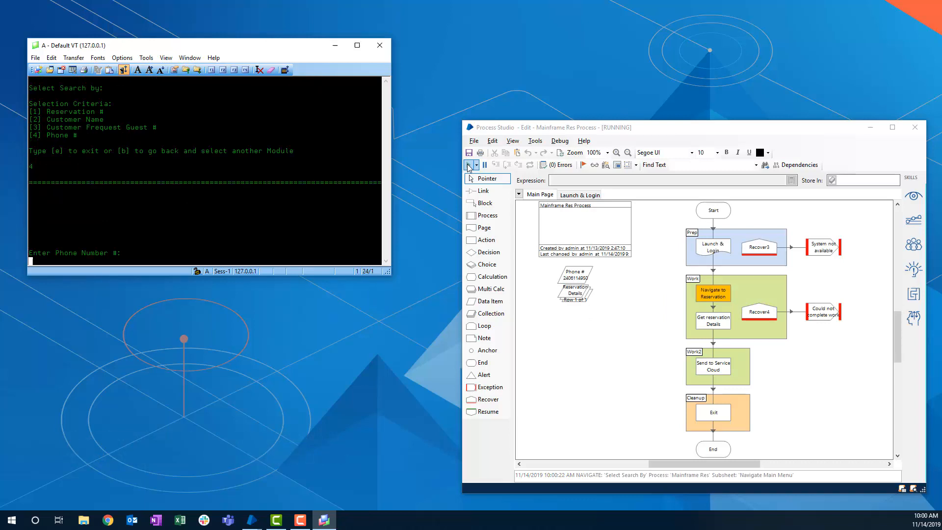
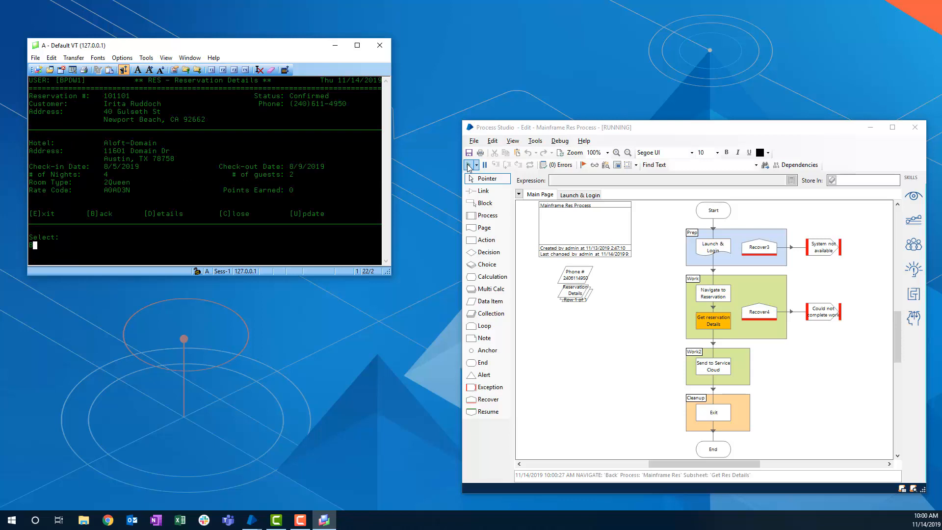
text(B)
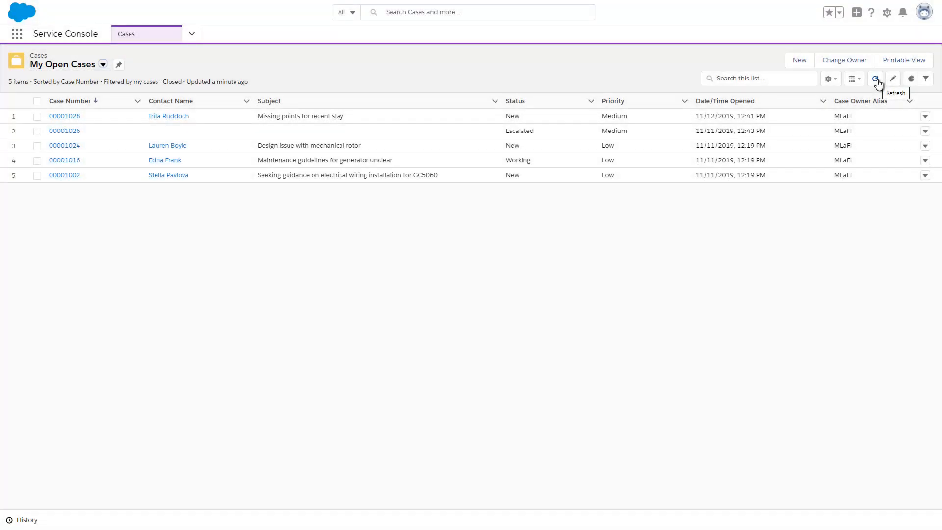
click(874, 79)
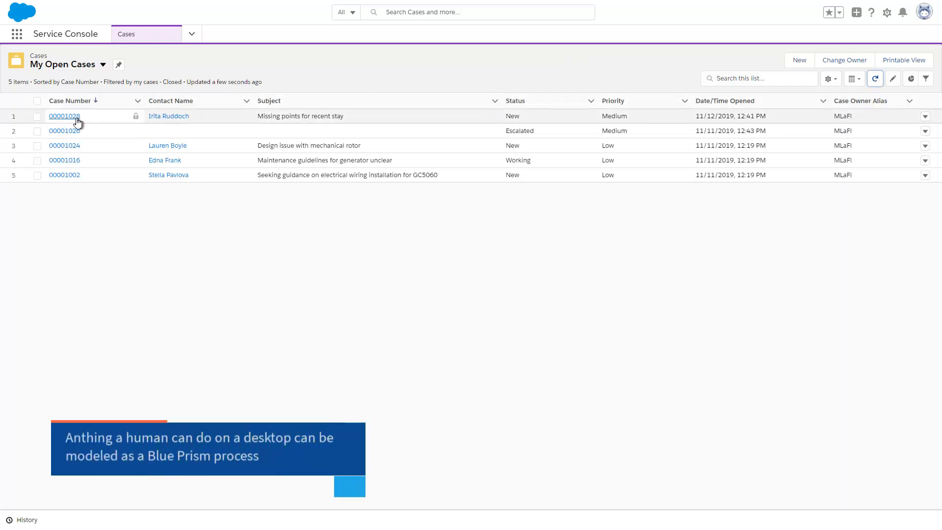
click(65, 115)
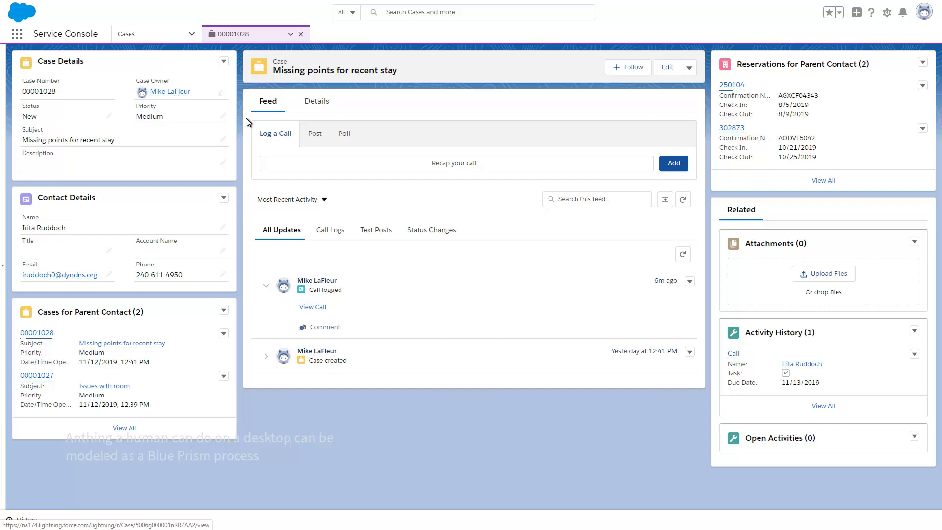
mouse_move(555, 103)
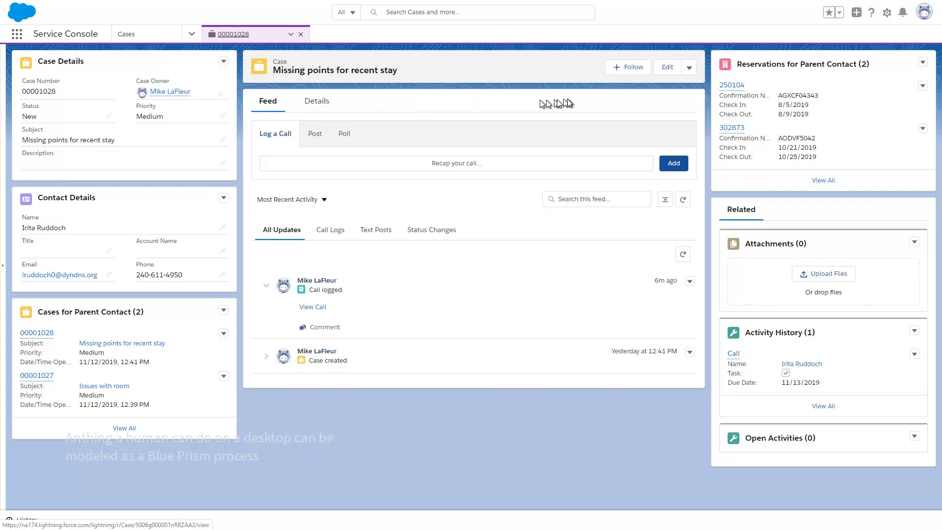
mouse_move(657, 96)
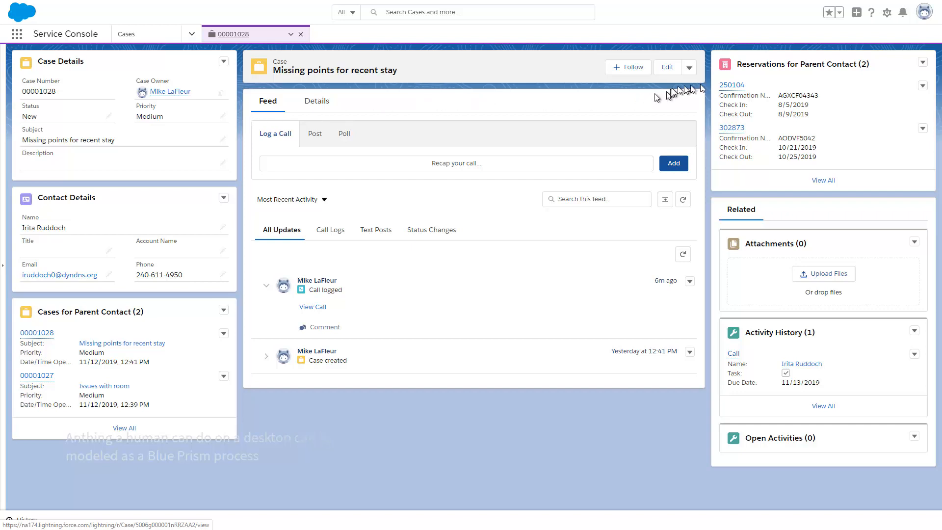
mouse_move(740, 76)
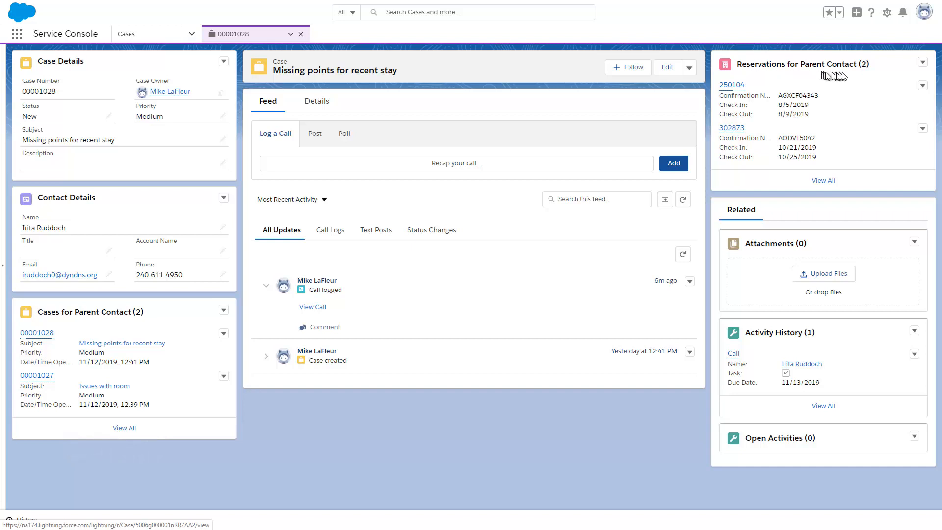
mouse_move(747, 80)
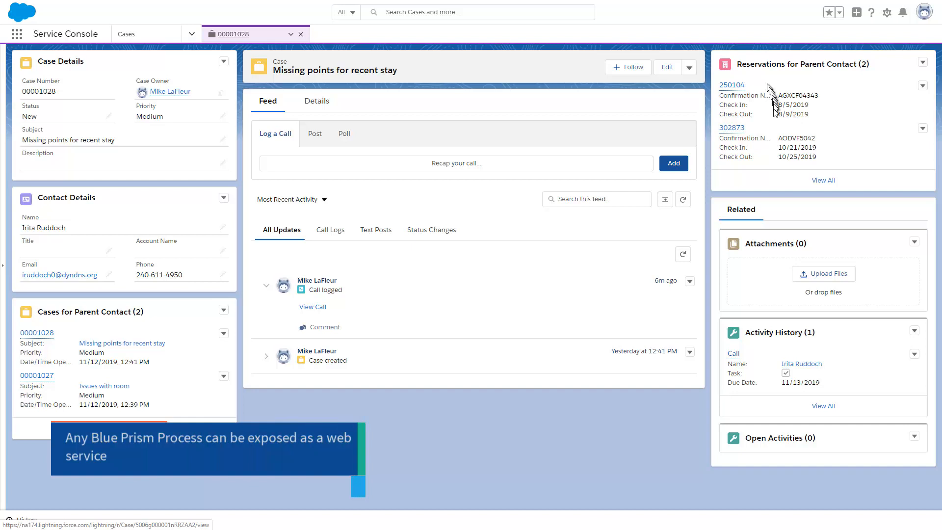
- Expand the Log a Call form on case 00001028's feed
click(732, 127)
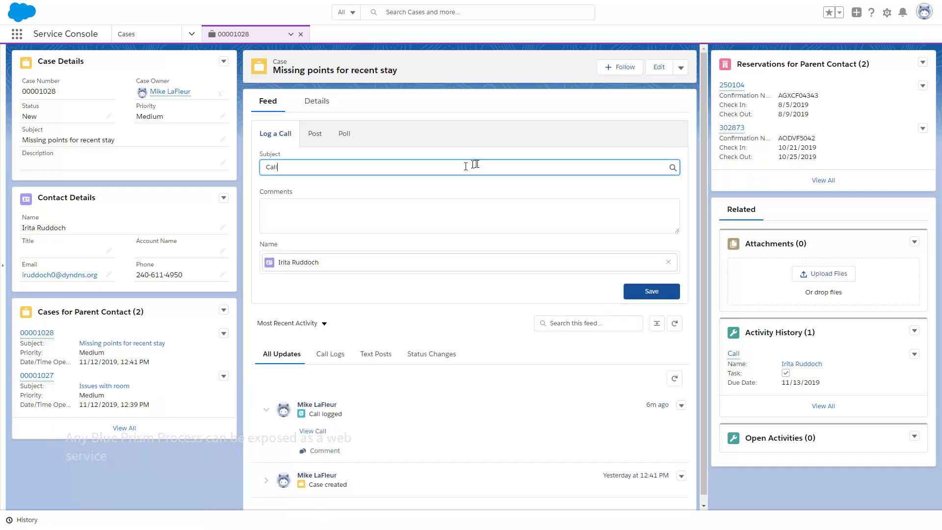
mouse_move(412, 183)
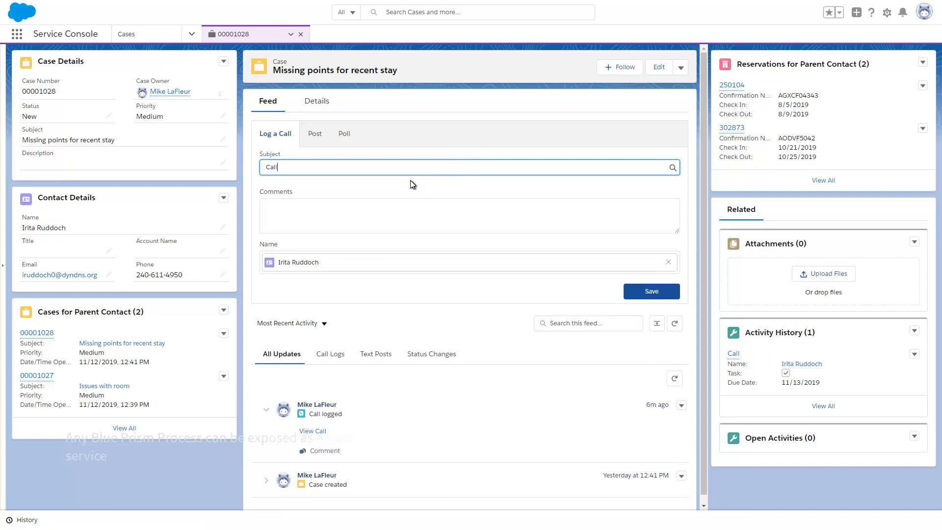
- Save a call note: guest missing points for a stay, reservation updated with missing points
text(The guest is missing points for a stay. Updated the reservation with missing points.)
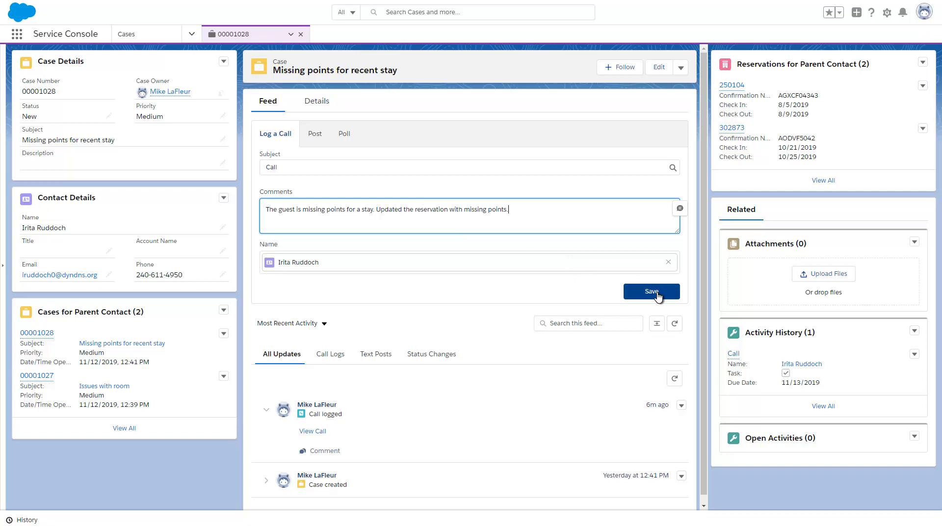
click(651, 291)
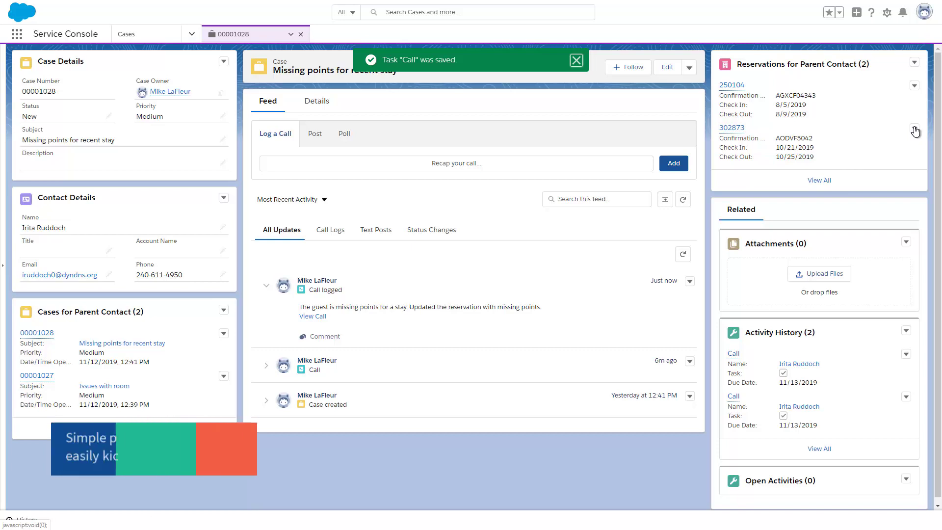
- Edit reservation 302873 to record 20 Points Earned and save it
click(915, 128)
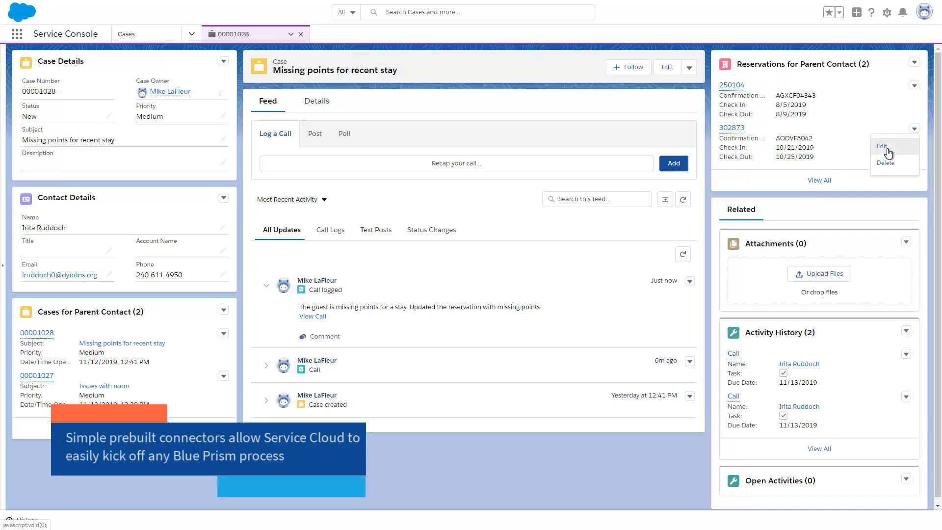
click(882, 147)
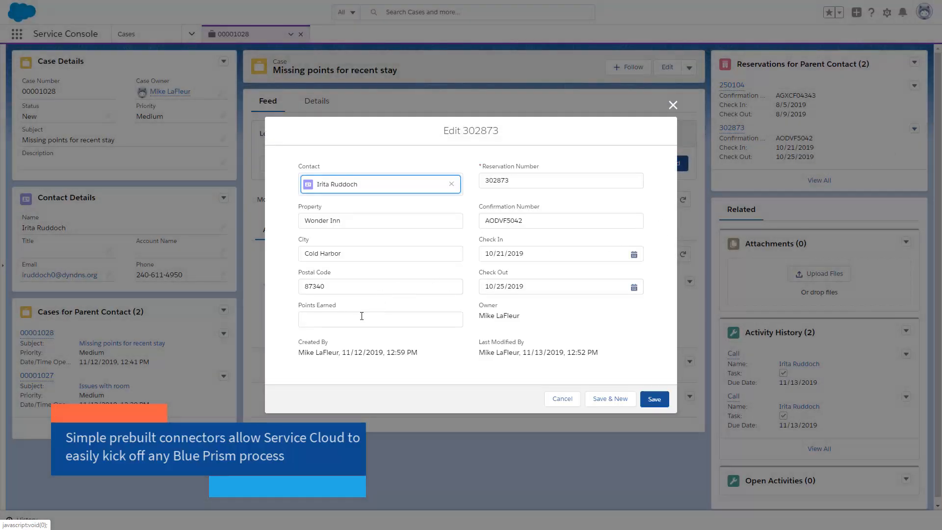
text(20)
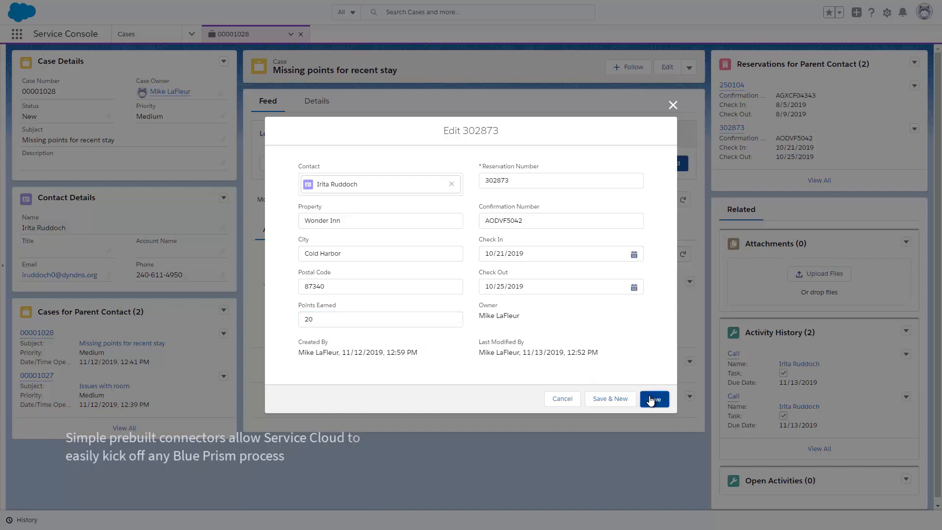
click(653, 398)
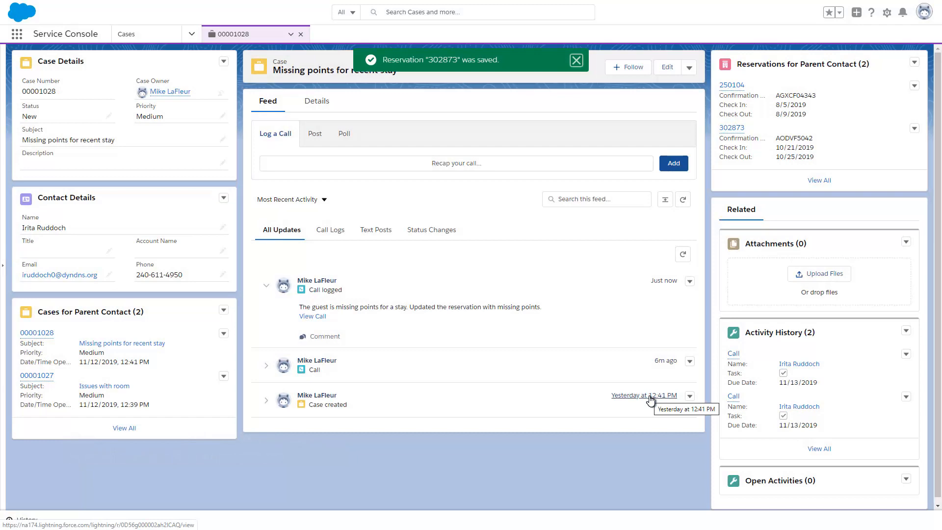
click(576, 60)
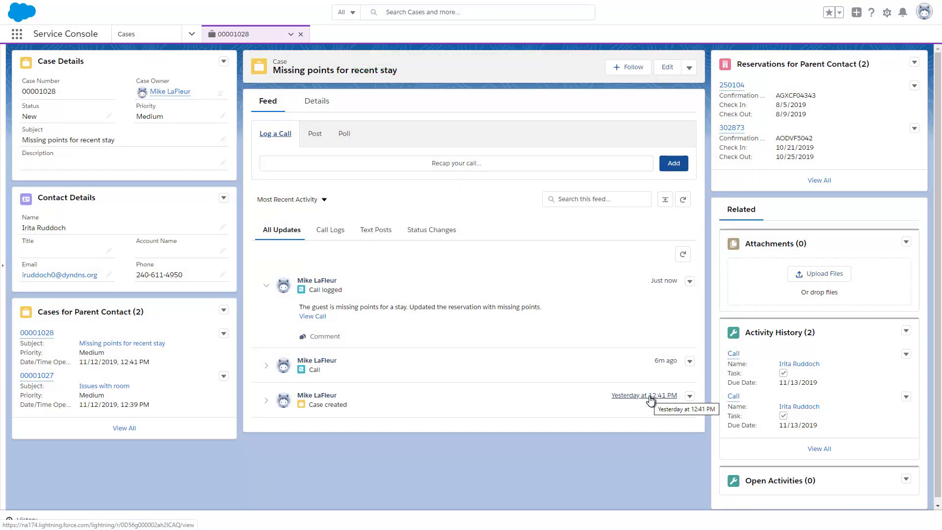